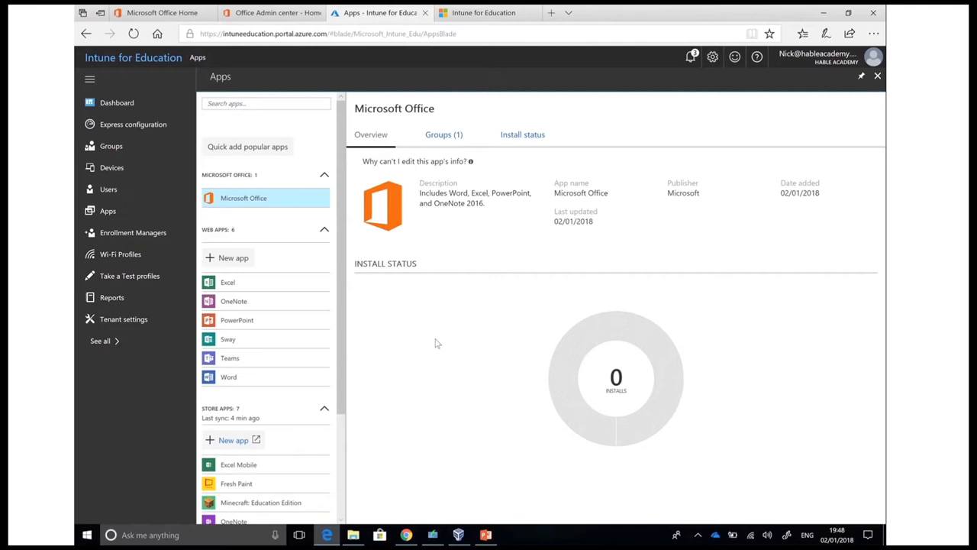
pyautogui.moveTo(486, 321)
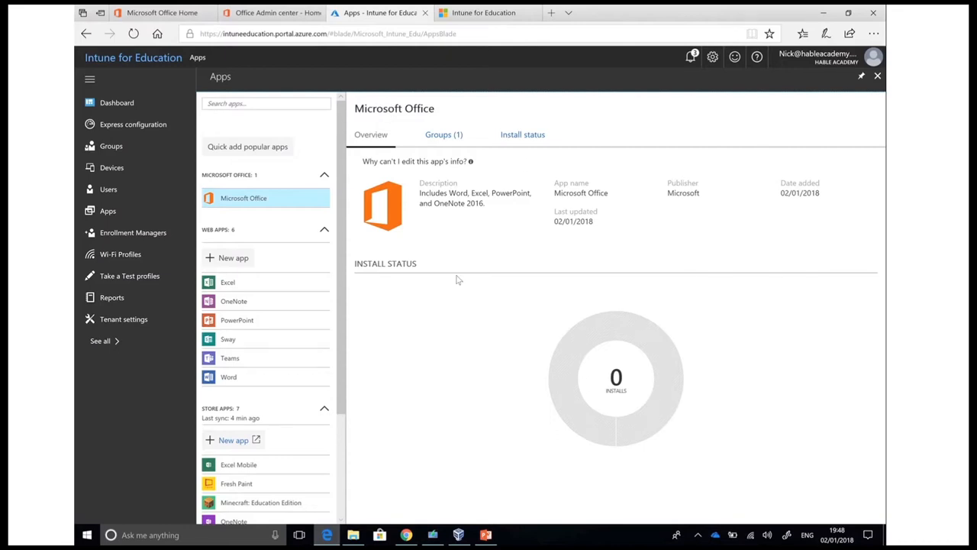
pyautogui.moveTo(535, 416)
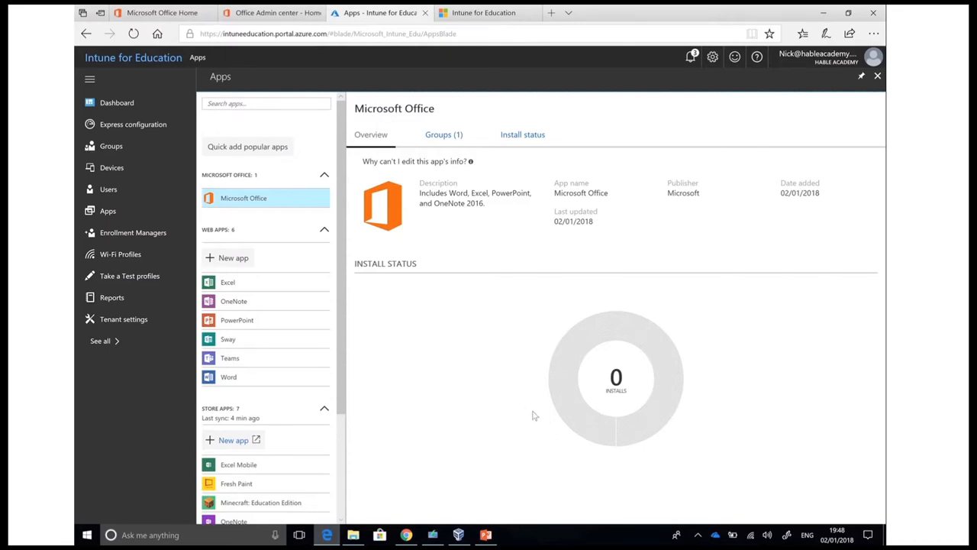
pyautogui.moveTo(460, 179)
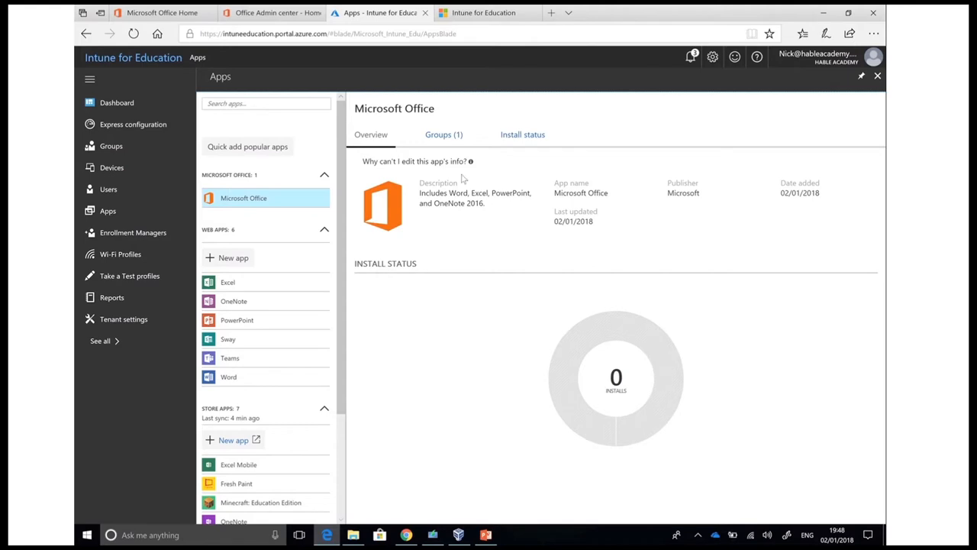
# Review Microsoft Office's group assignments and device install status, then return to its overview.
pyautogui.click(444, 135)
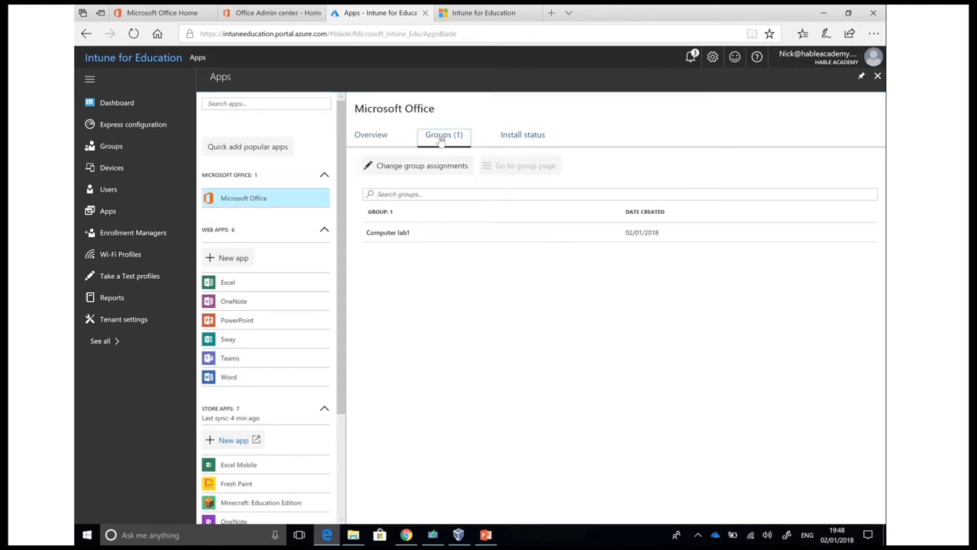
pyautogui.click(371, 134)
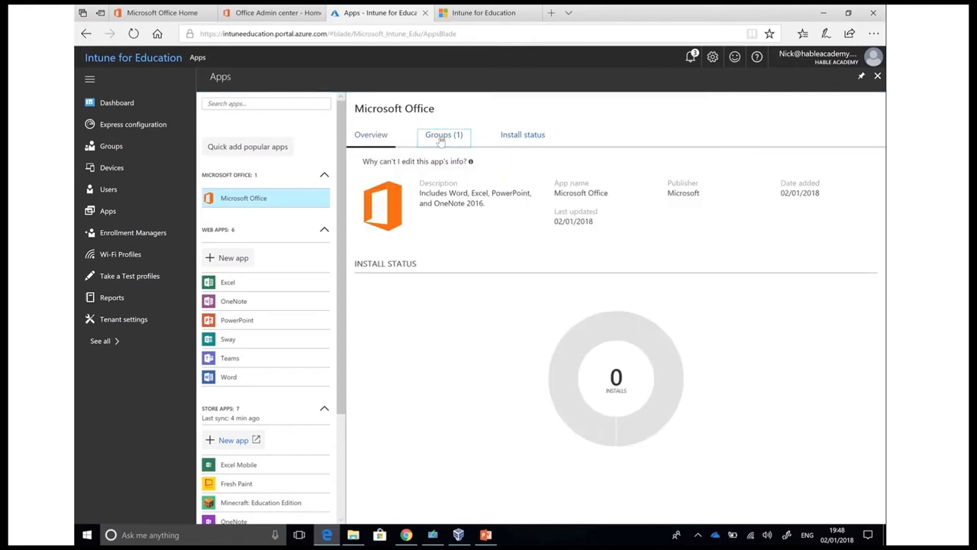
pyautogui.click(522, 134)
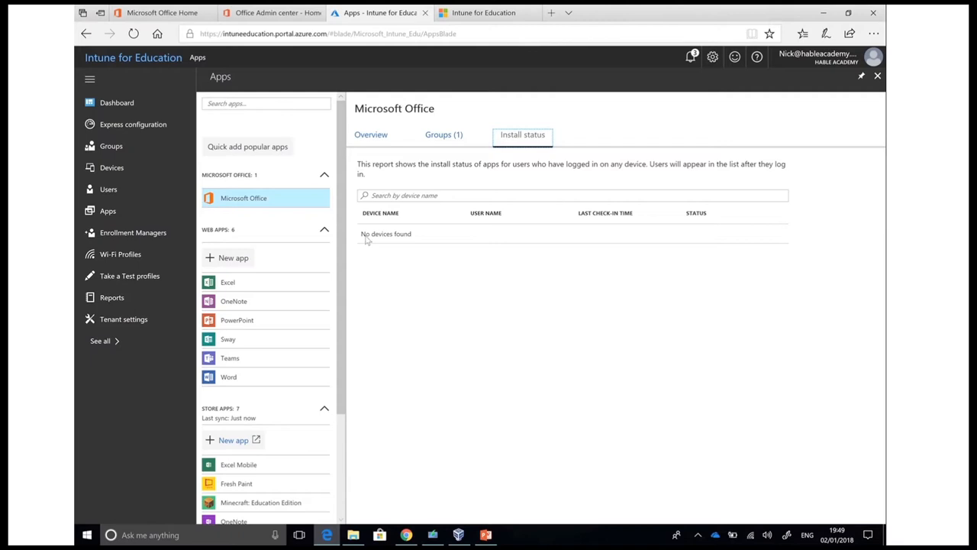
pyautogui.click(370, 135)
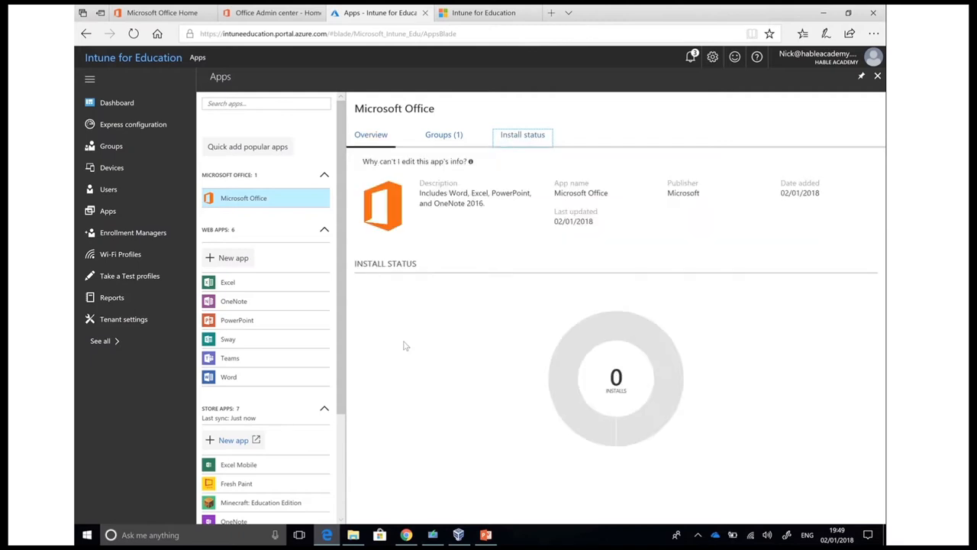
pyautogui.moveTo(278, 241)
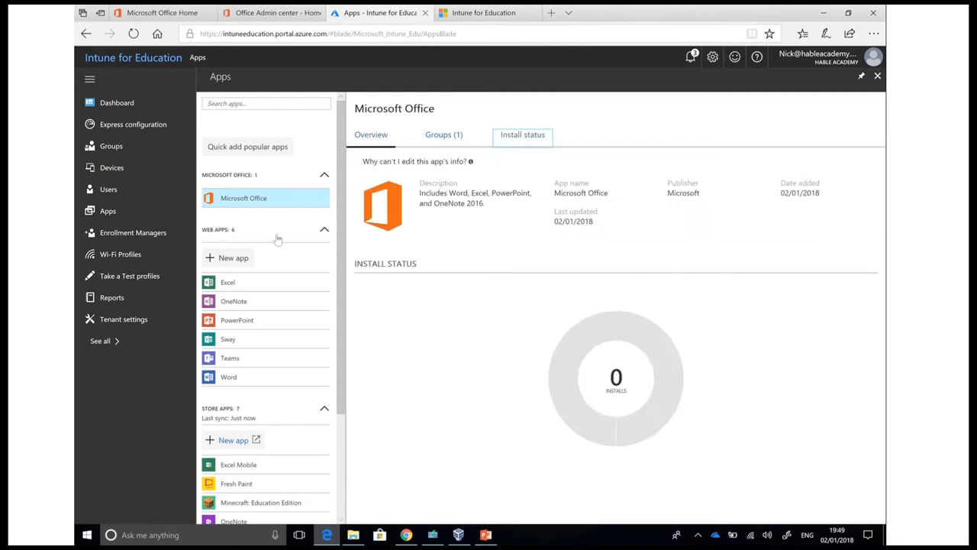
pyautogui.scroll(-3)
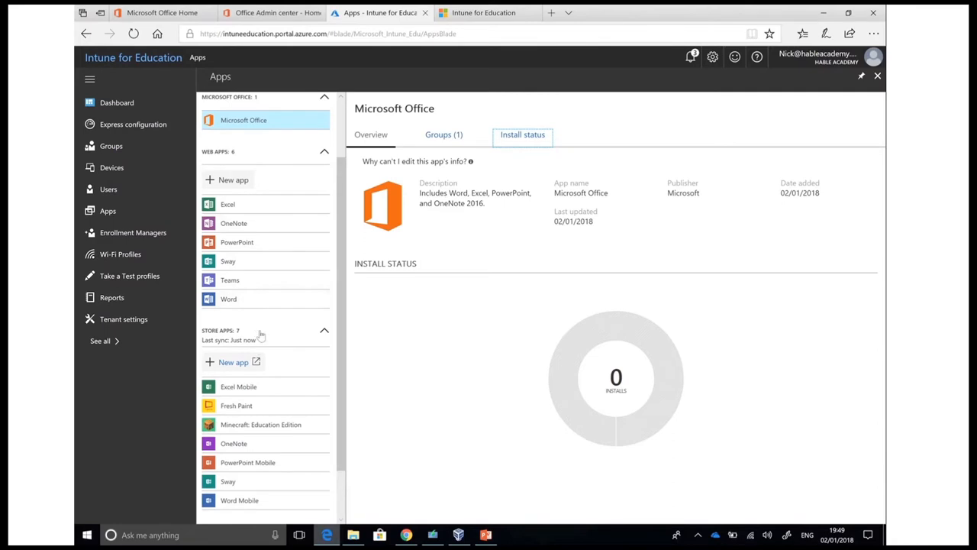
pyautogui.scroll(-3)
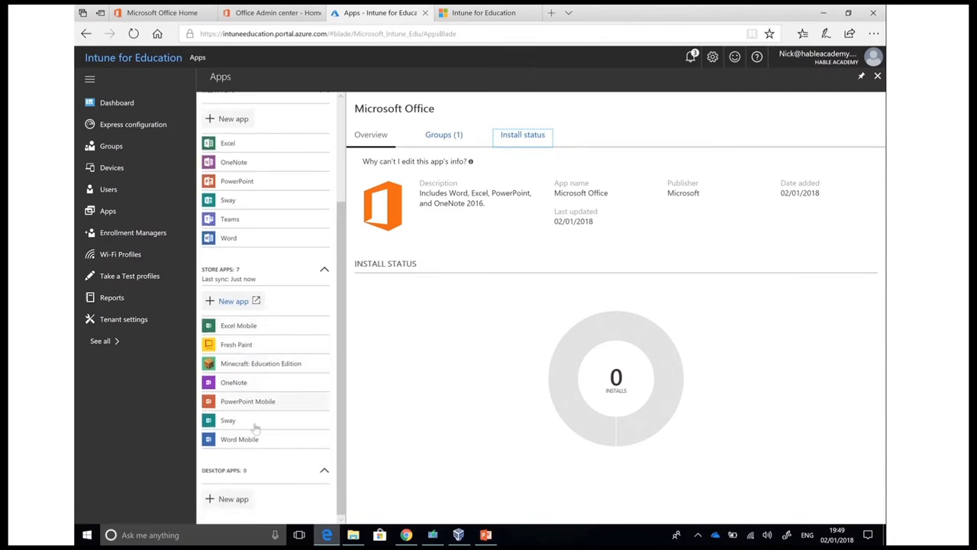
pyautogui.moveTo(267, 463)
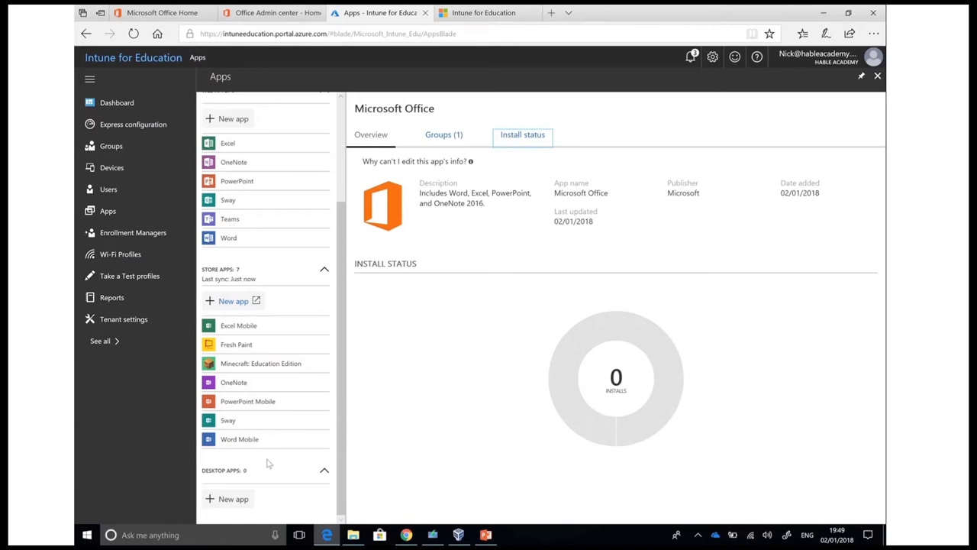
pyautogui.moveTo(277, 509)
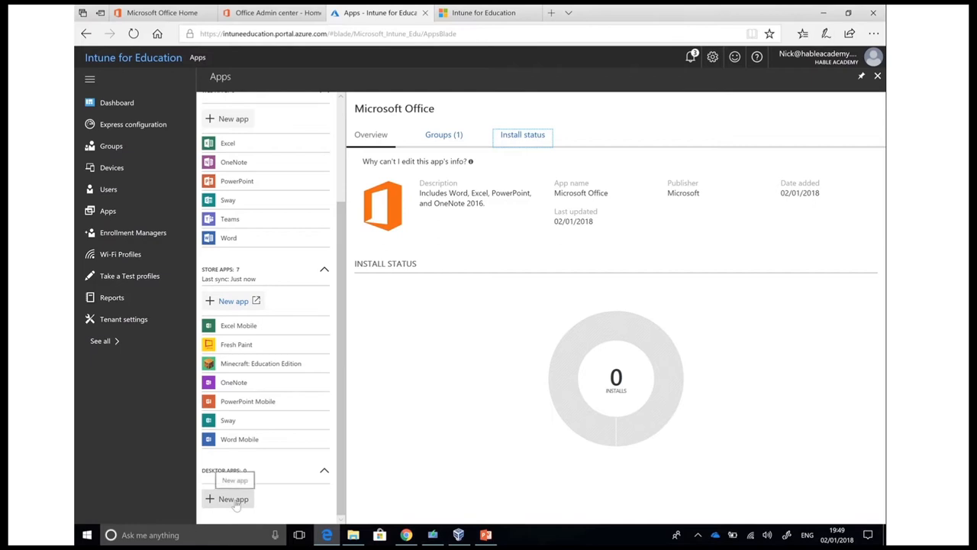
pyautogui.moveTo(282, 499)
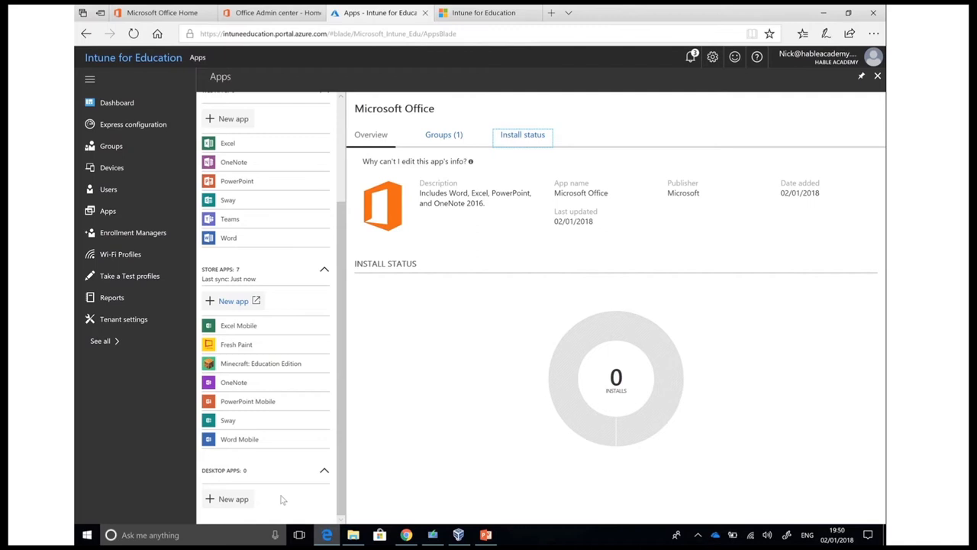
pyautogui.moveTo(274, 461)
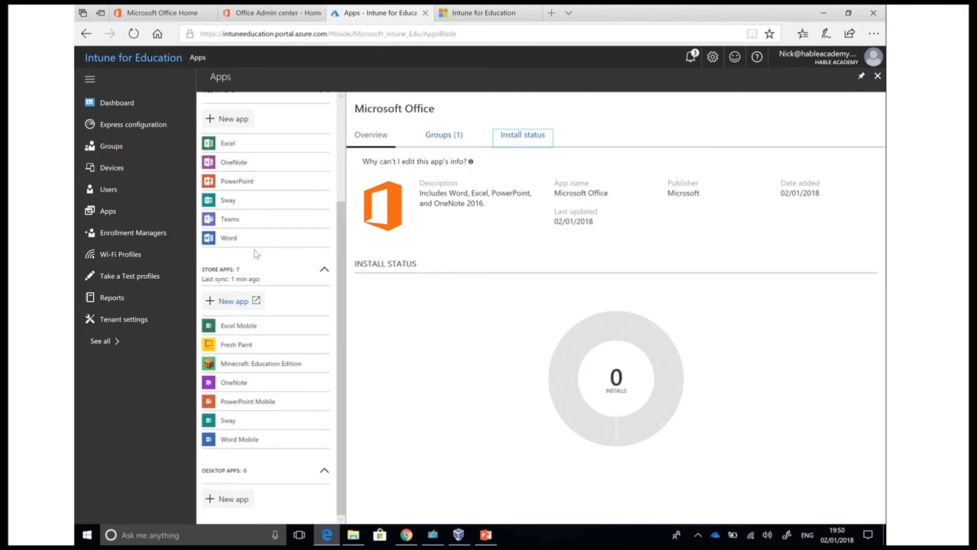
pyautogui.moveTo(217, 289)
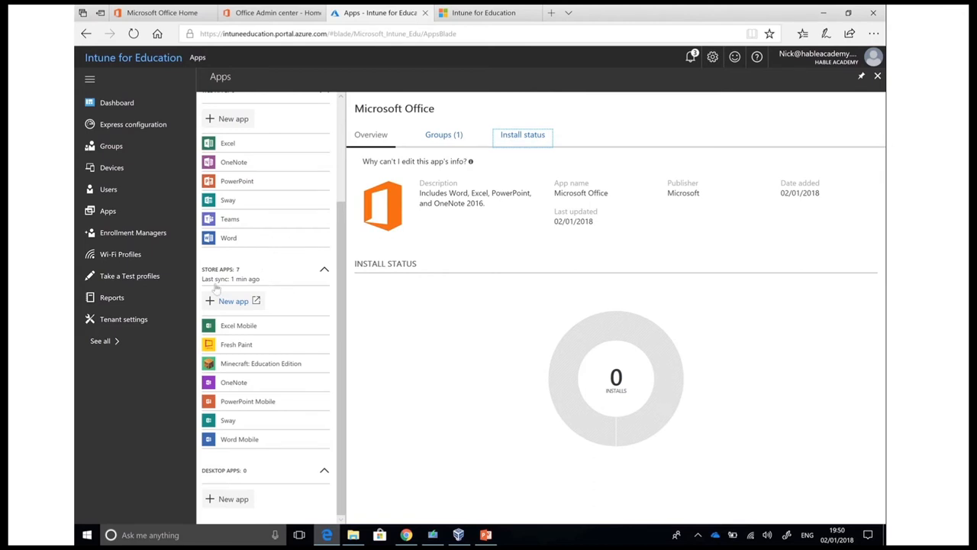
pyautogui.moveTo(232, 300)
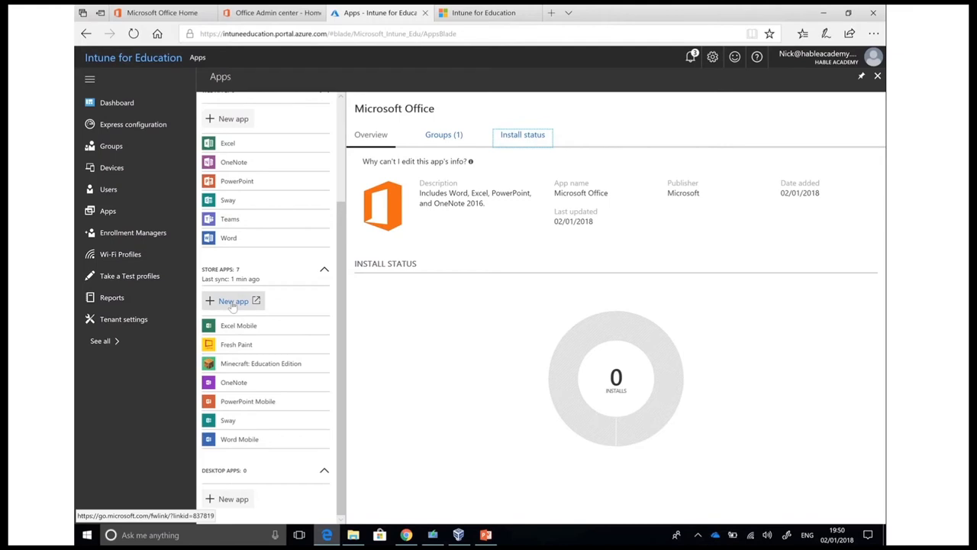
# In Microsoft Store for Education, find Duolingo - Learn Languages for Free under Learning Tools and get it.
pyautogui.click(234, 301)
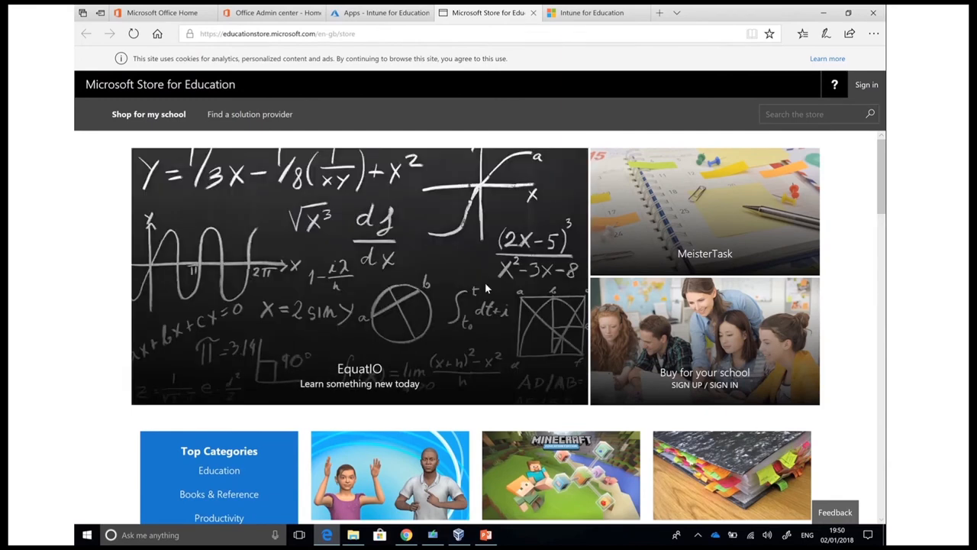
pyautogui.scroll(-3)
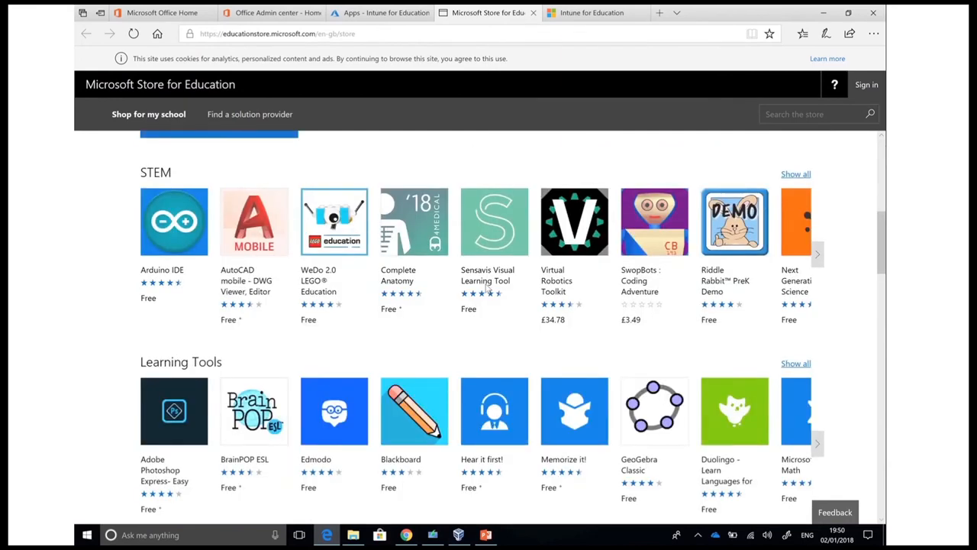
pyautogui.scroll(-3)
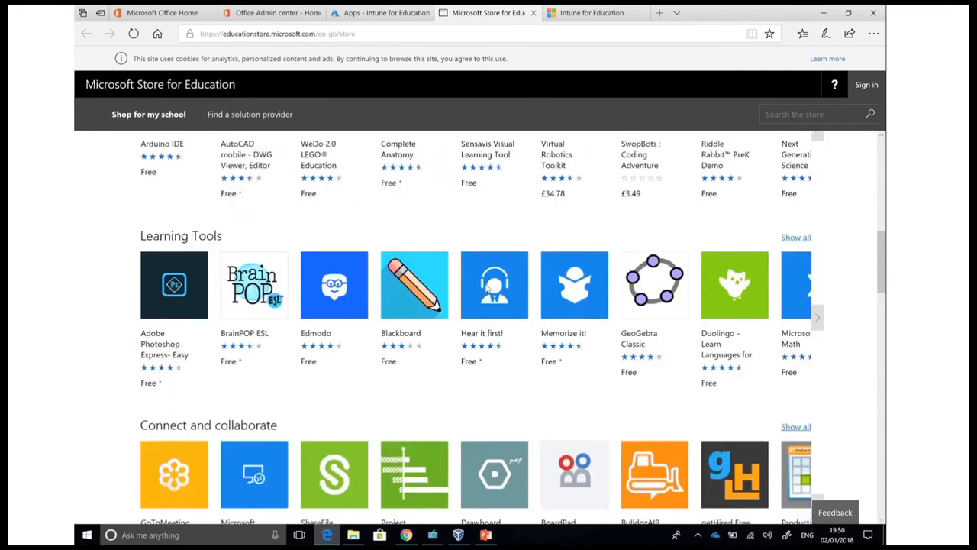
pyautogui.scroll(-3)
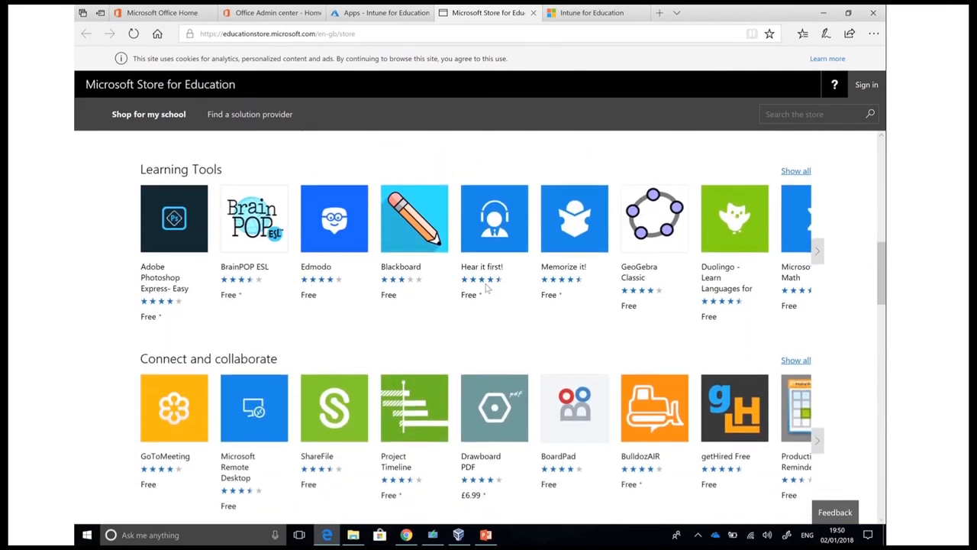
pyautogui.moveTo(735, 217)
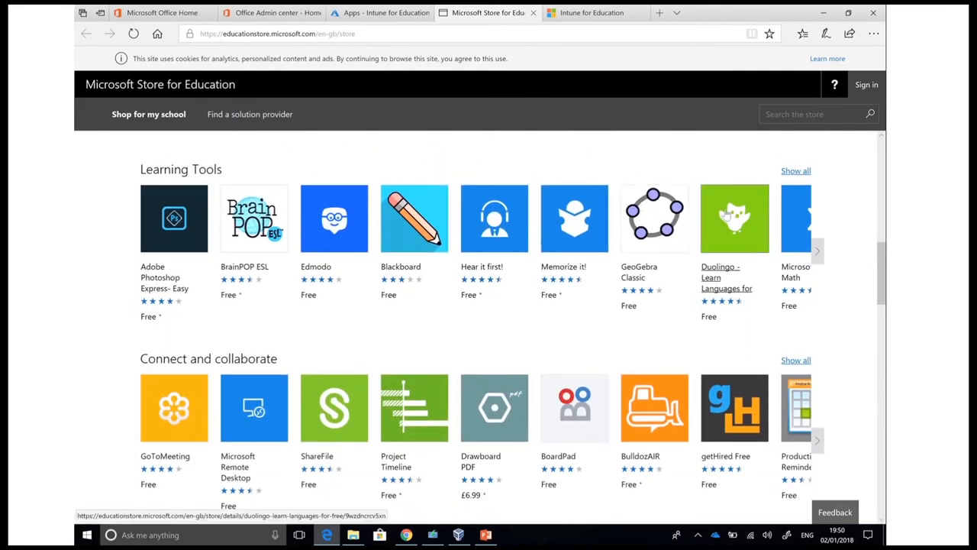
pyautogui.click(733, 217)
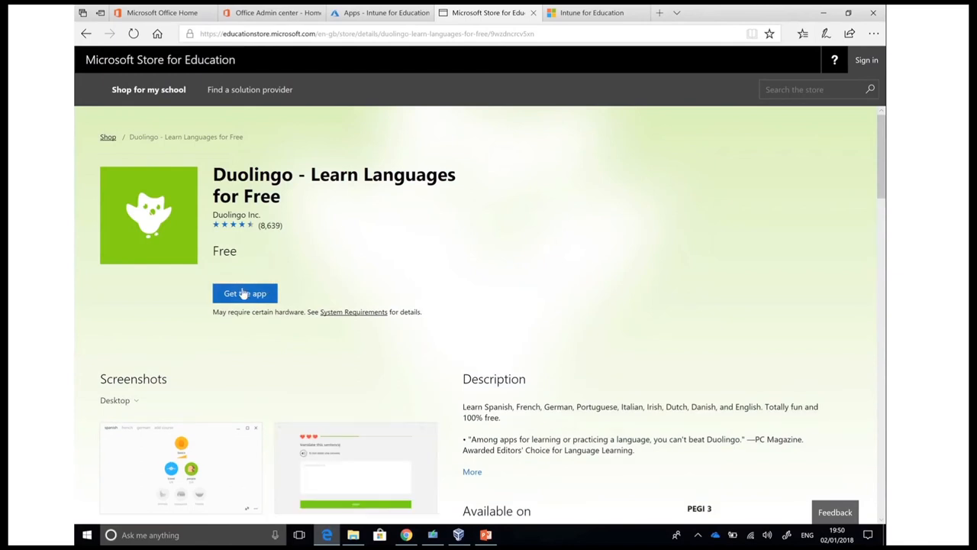
pyautogui.click(271, 12)
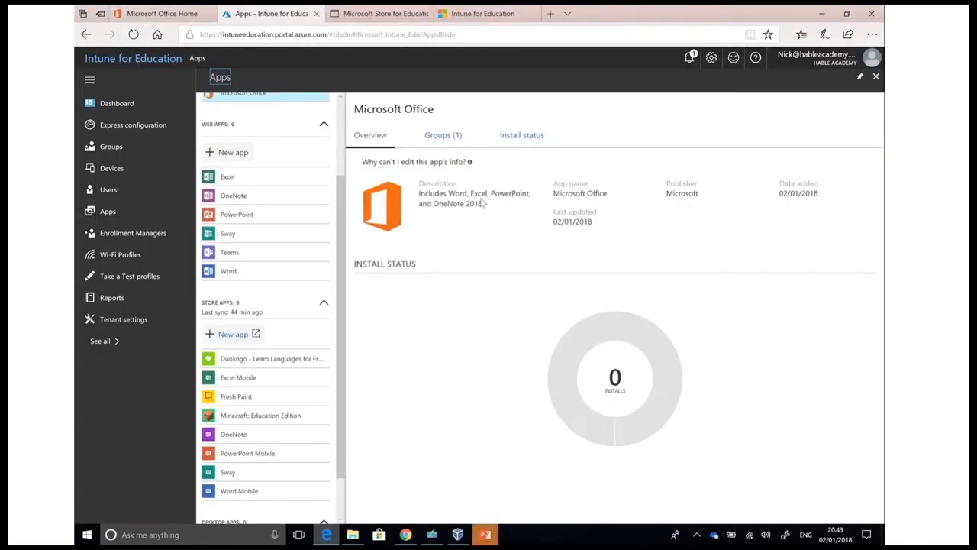
pyautogui.moveTo(344, 296)
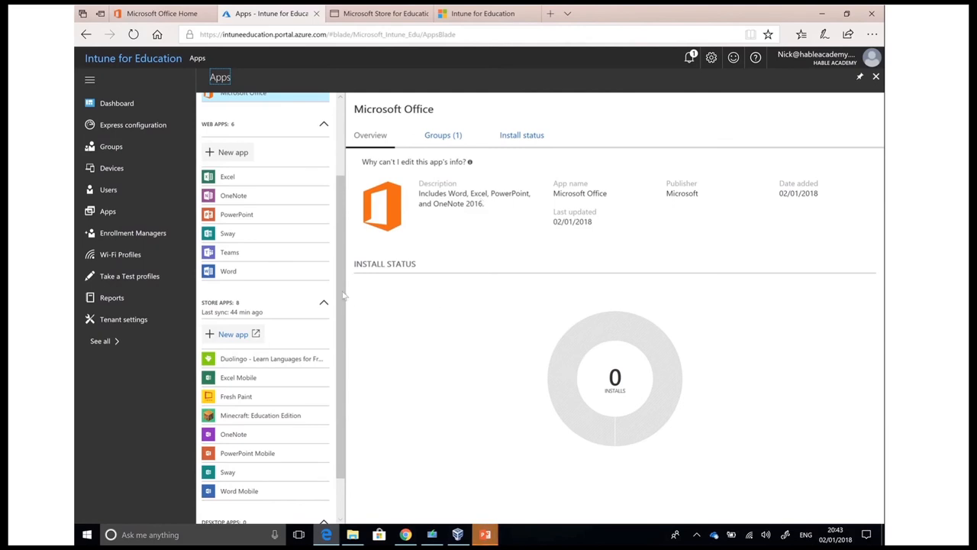
# Check Duolingo's install status and group assignments under Store apps, then bring up the school's Groups page.
pyautogui.scroll(-3)
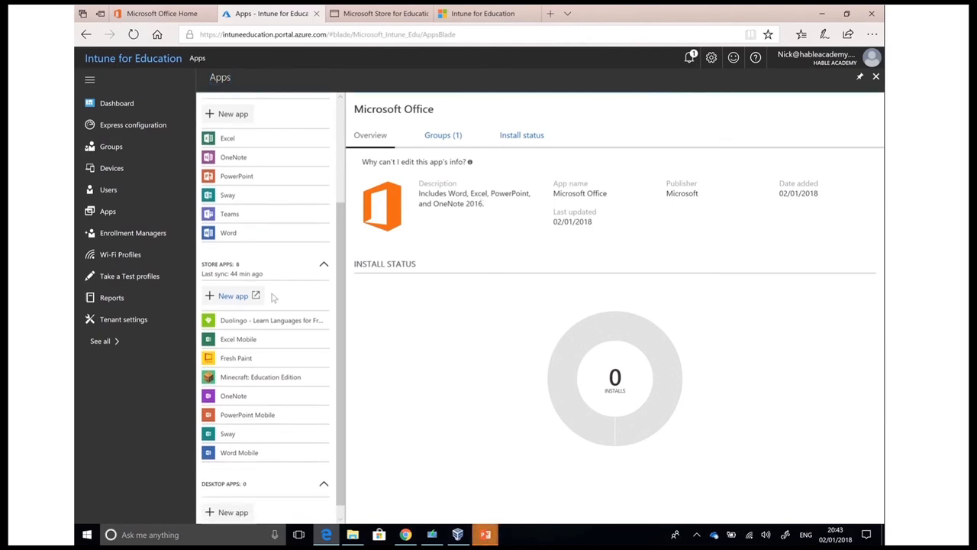
pyautogui.moveTo(301, 320)
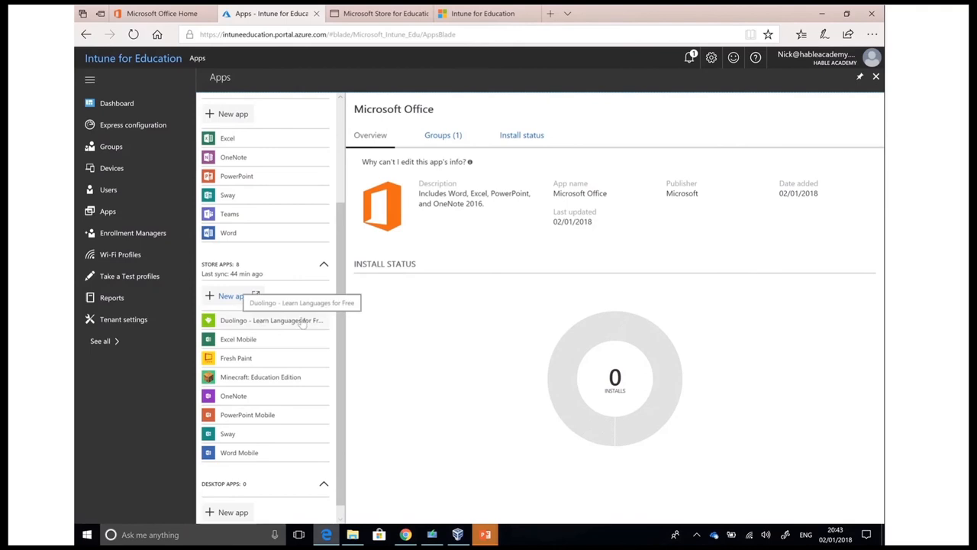
pyautogui.moveTo(233, 328)
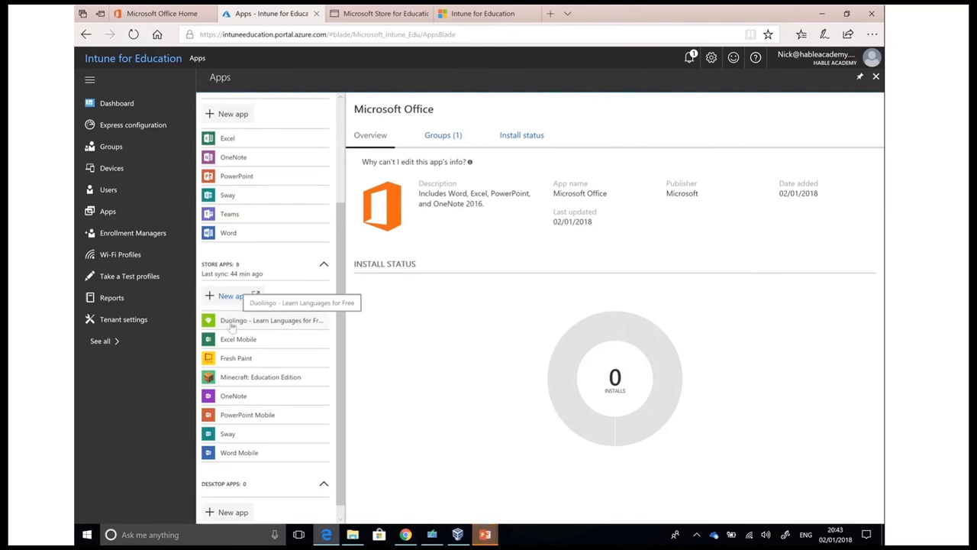
pyautogui.click(271, 320)
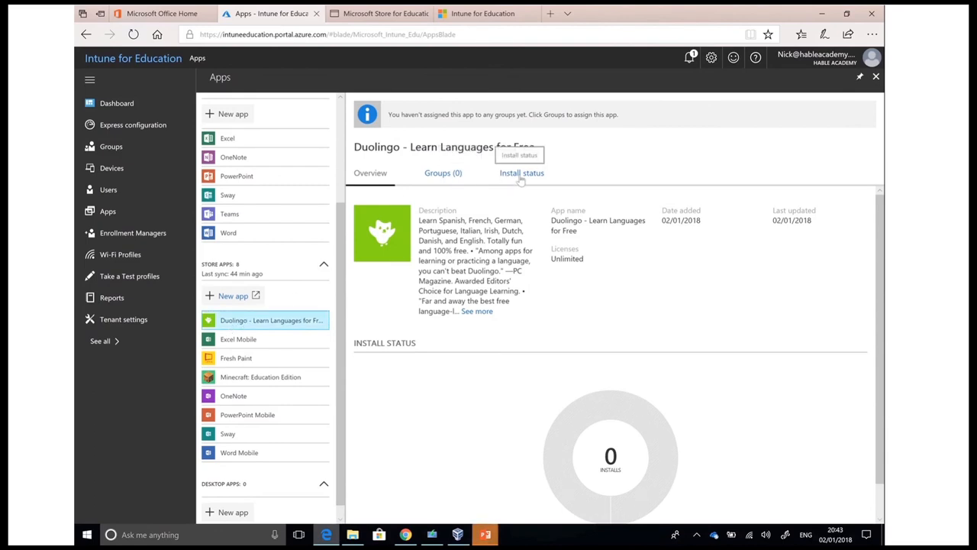
pyautogui.click(522, 172)
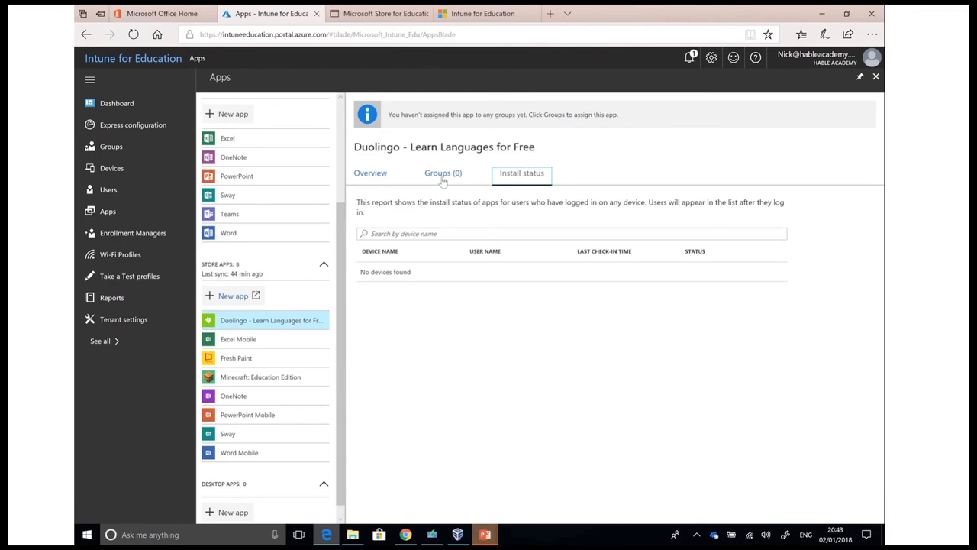
pyautogui.click(443, 172)
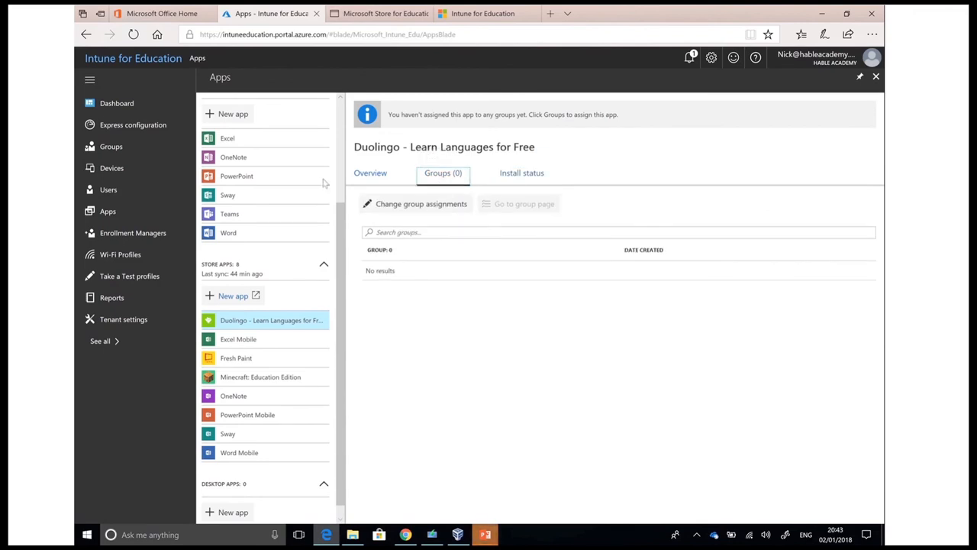
pyautogui.click(111, 146)
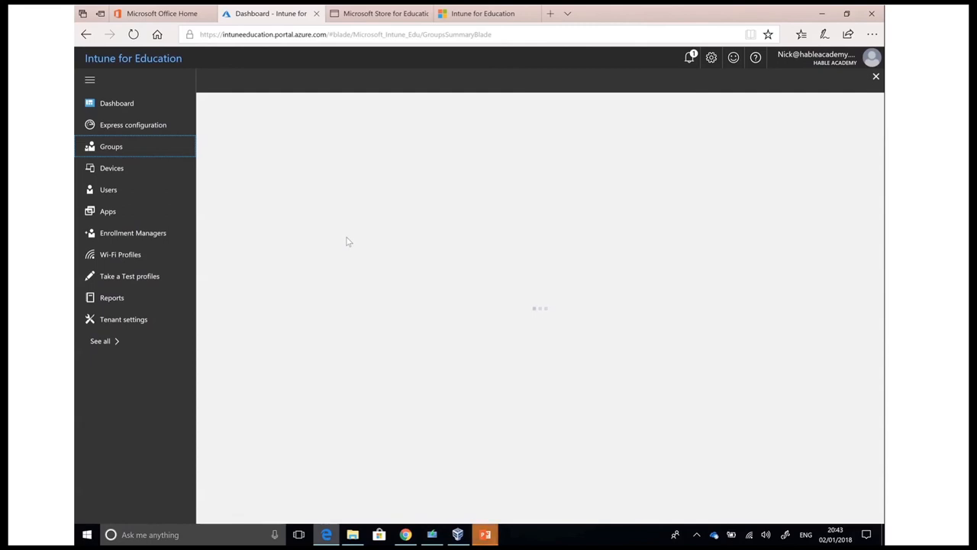
pyautogui.click(110, 146)
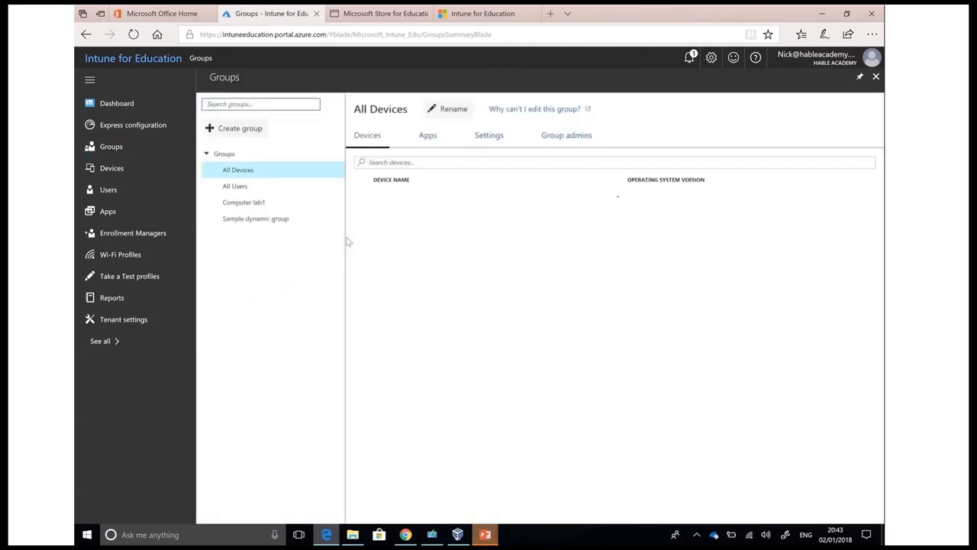